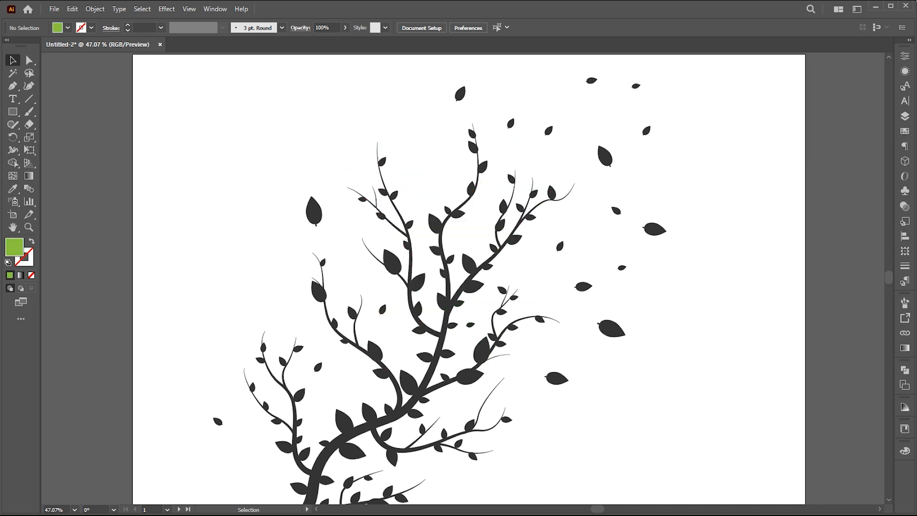
mouse_move(905, 131)
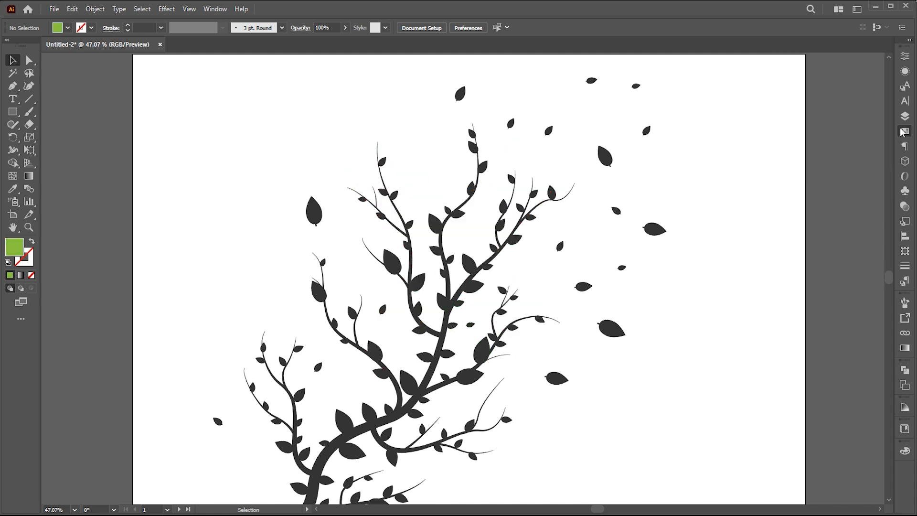
Step: Group the selected green swatches into a new colour group named 'green colors'
click(216, 9)
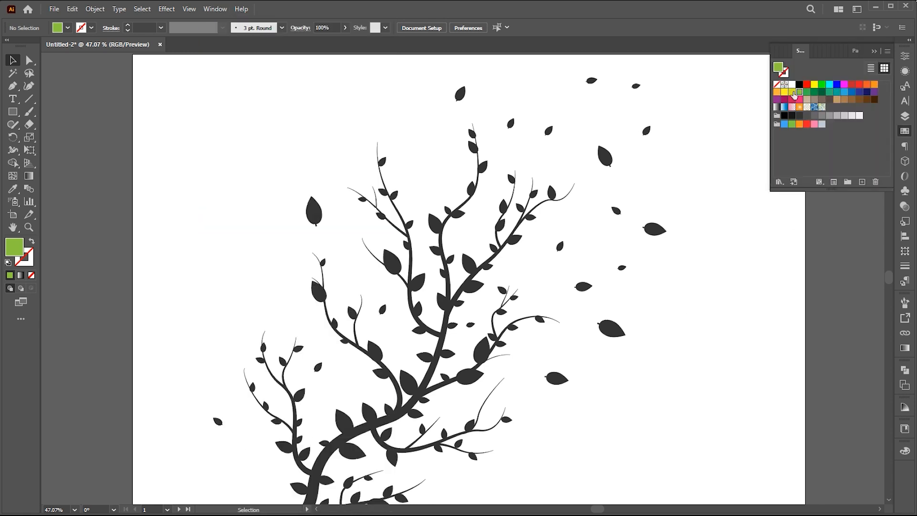
click(799, 92)
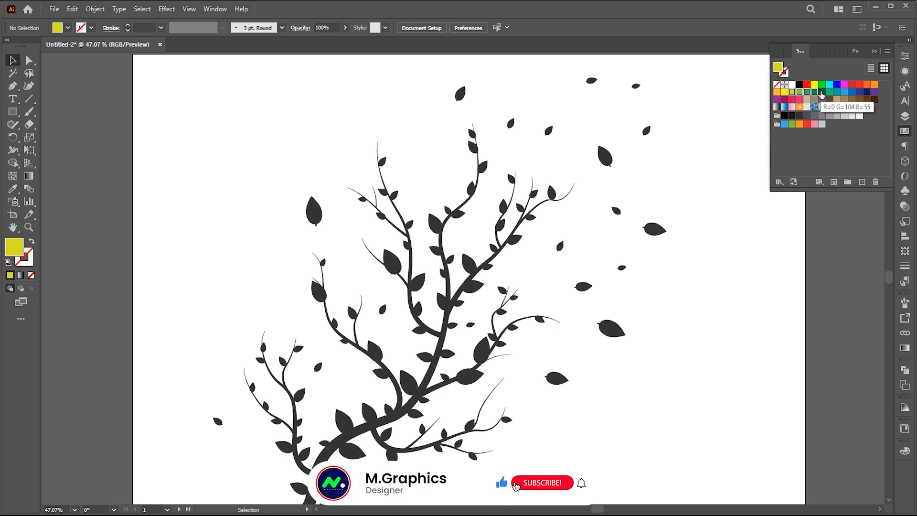
click(542, 481)
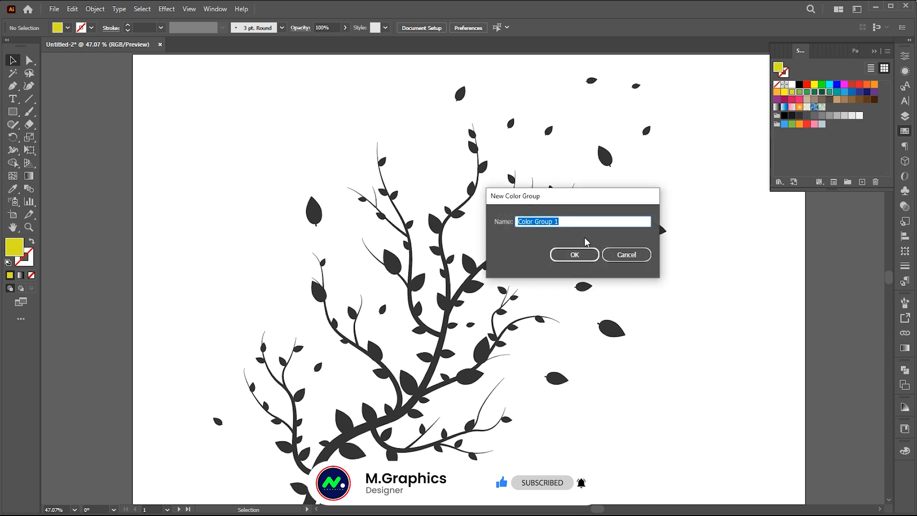
text(green)
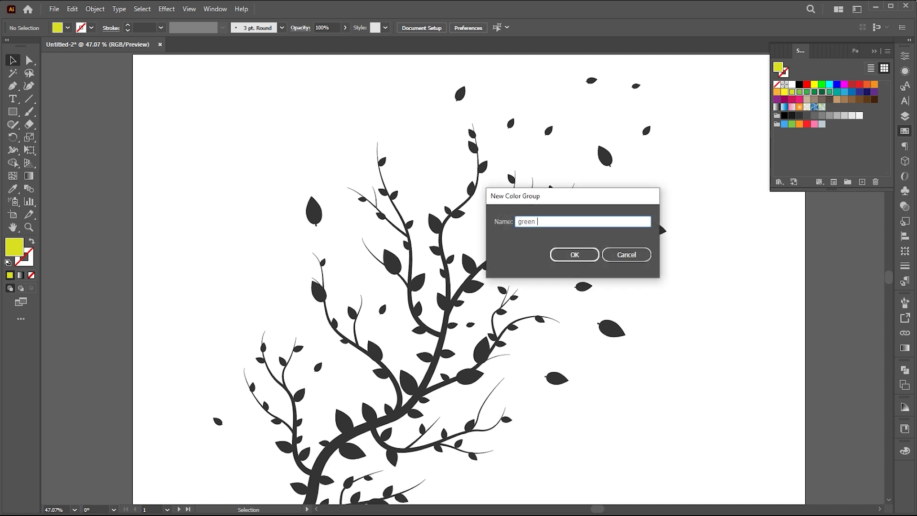
text(colors)
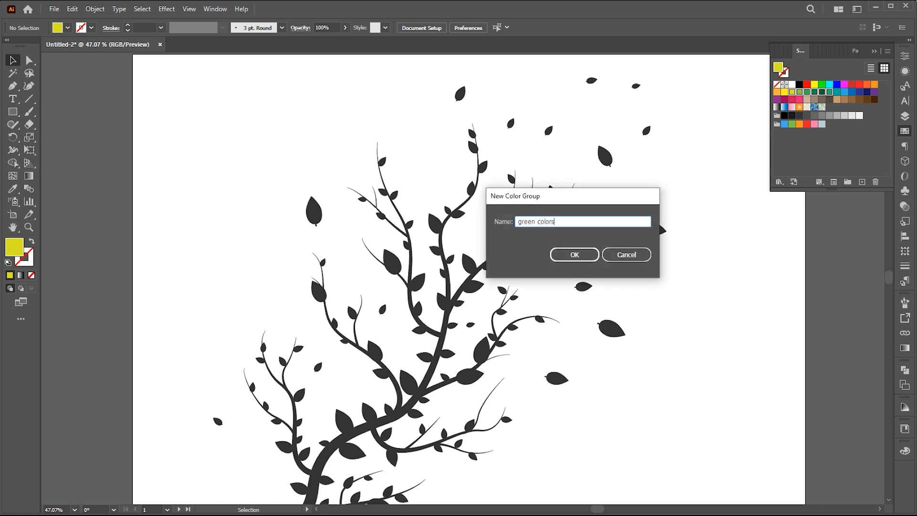
click(573, 254)
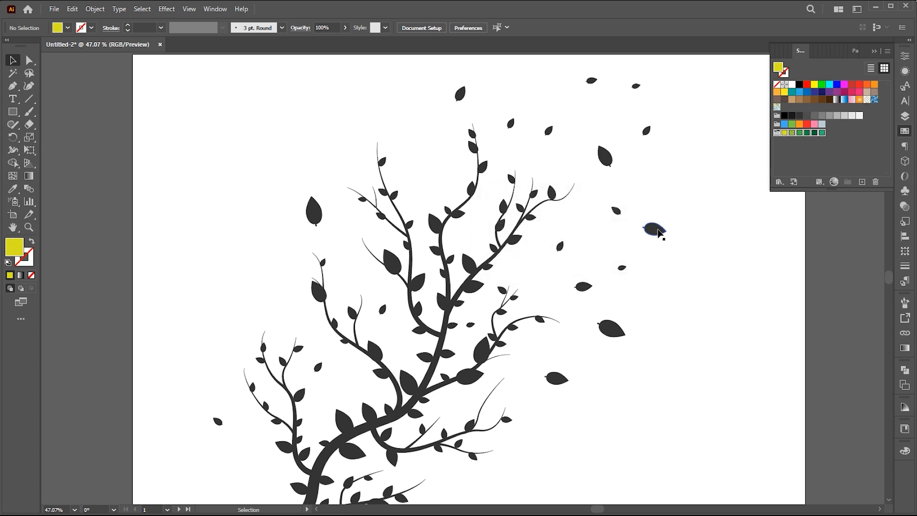
Step: Select all leaf artwork and fill it randomly from 'green colors' using RandomSwatchFillColor
key(ctrl+a)
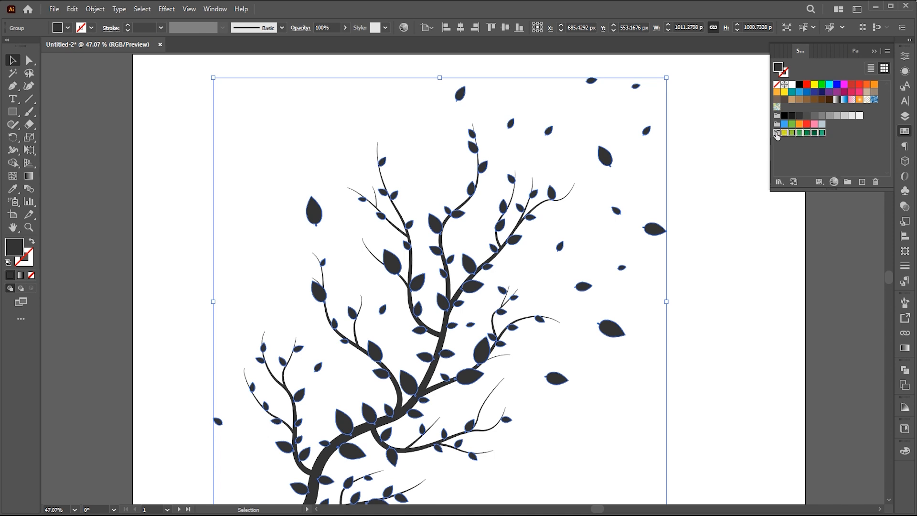
click(60, 8)
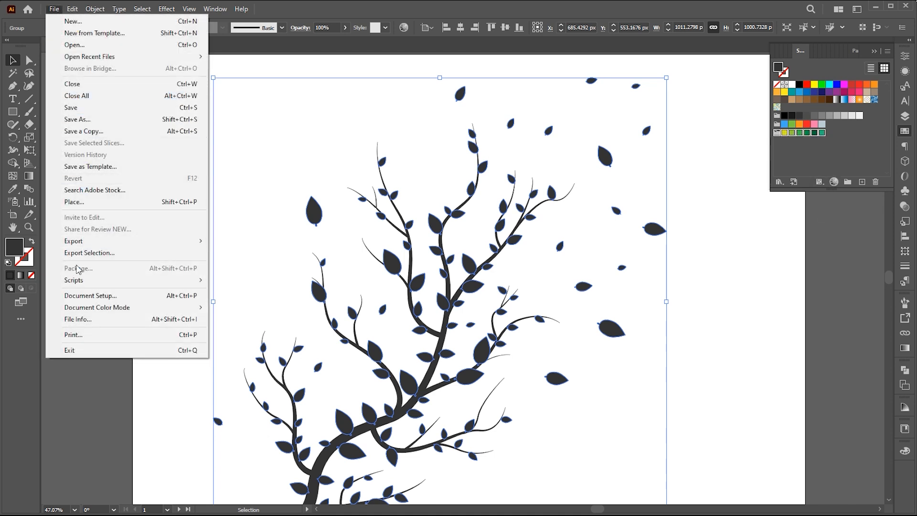
click(73, 279)
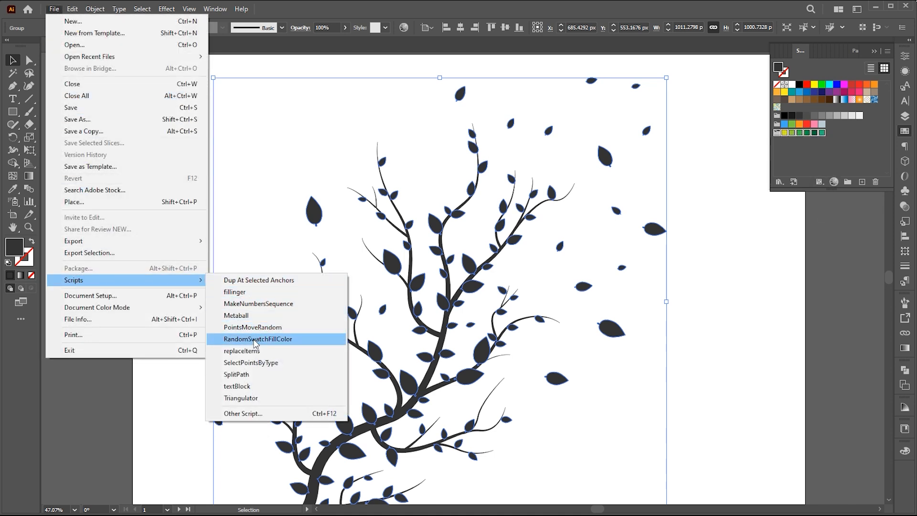
click(258, 340)
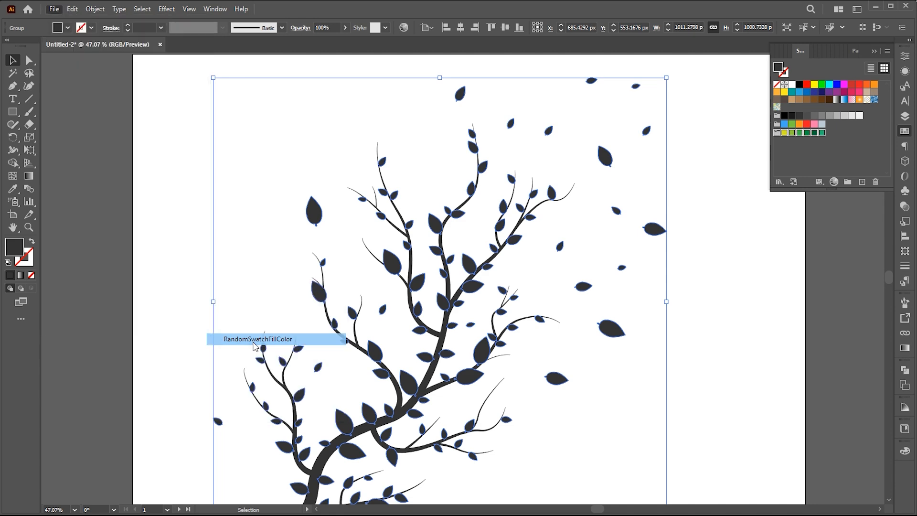
click(257, 339)
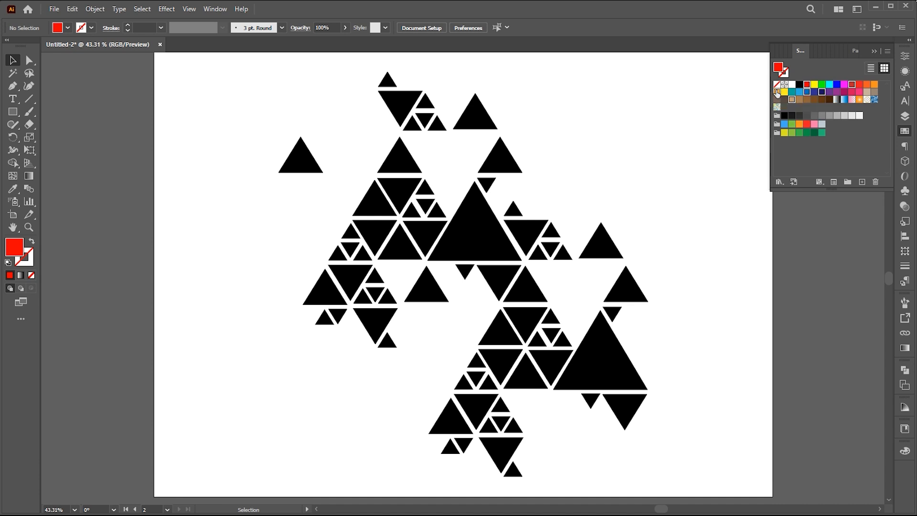
mouse_move(866, 95)
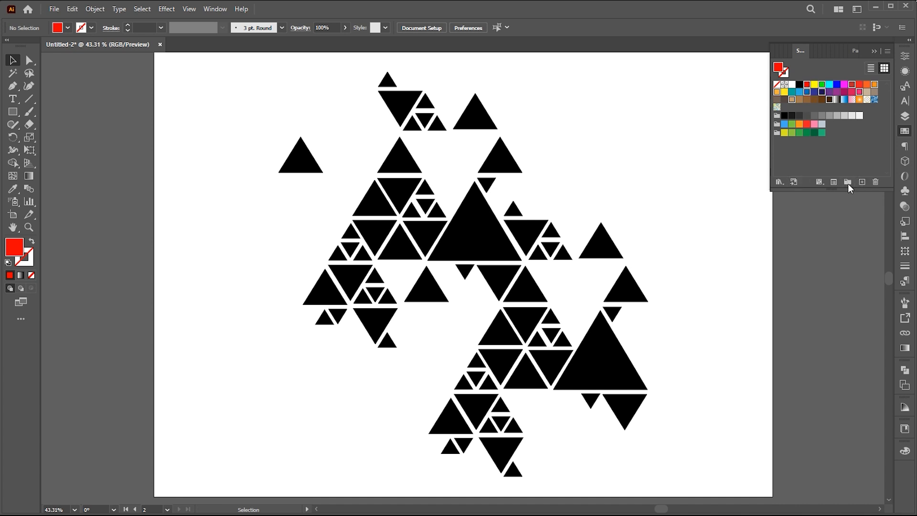
Step: Create a new colour group named 'multicolor' from the picked bright swatches
click(848, 182)
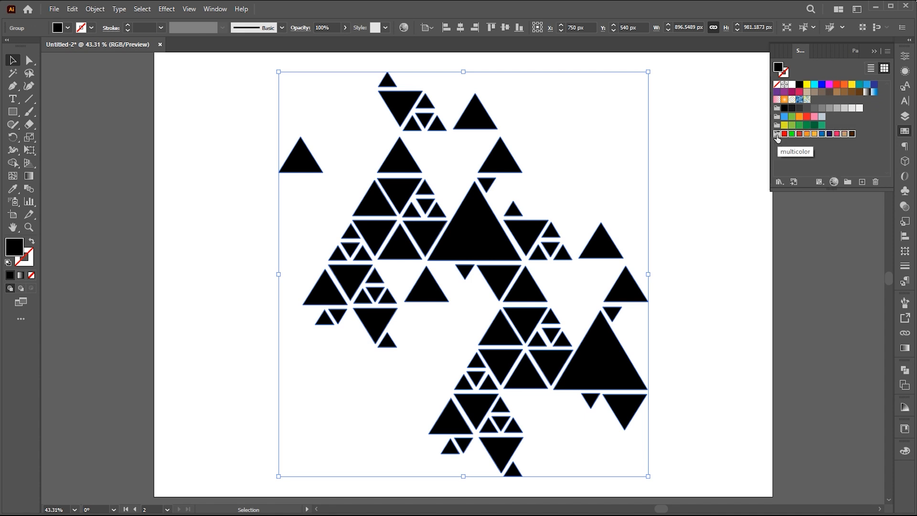
Step: Fill the triangles randomly from 'multicolor' via RandomSwatchFillColor, then start Recolor Artwork
click(59, 9)
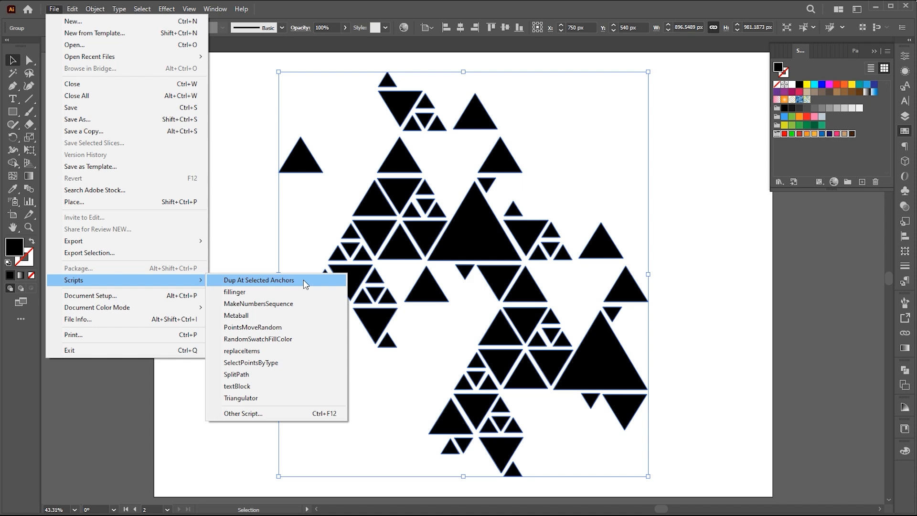
mouse_move(265, 340)
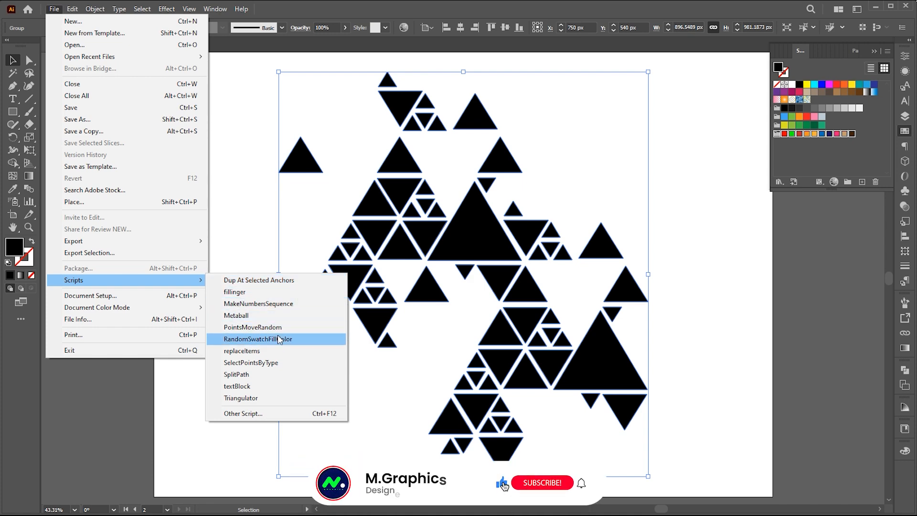
click(258, 340)
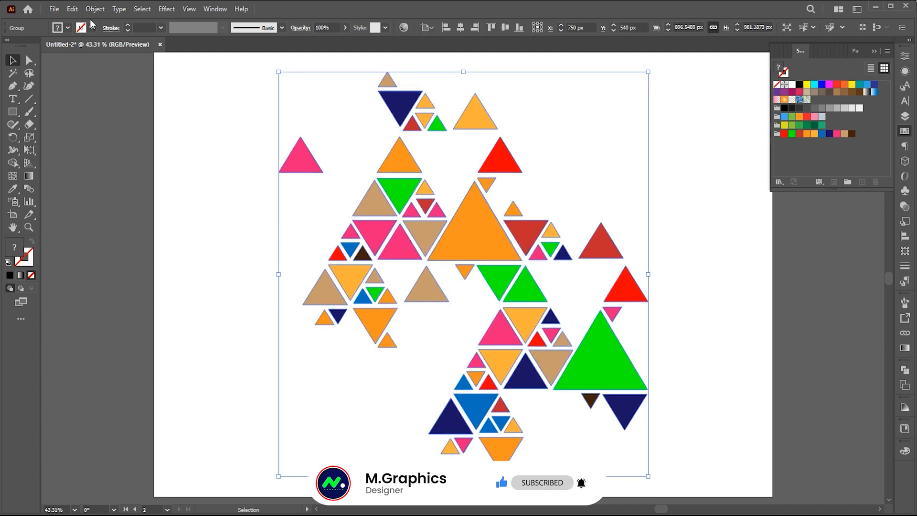
click(69, 8)
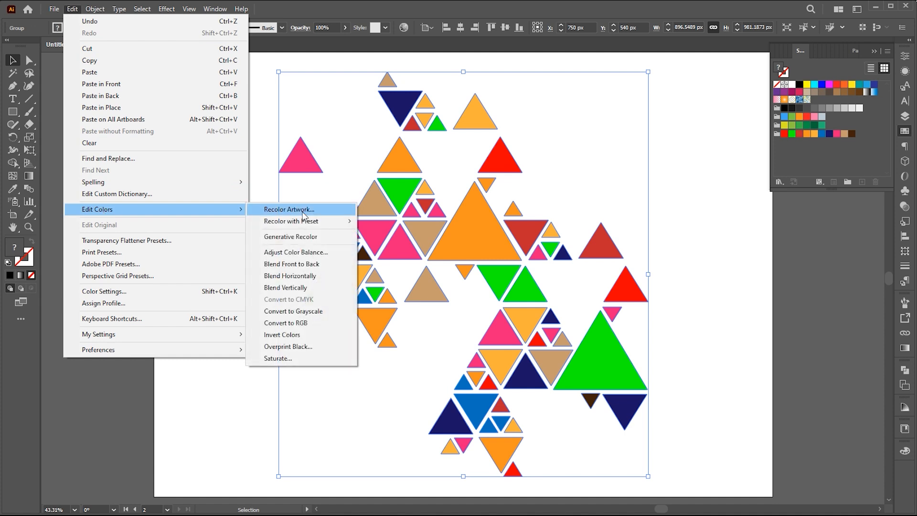